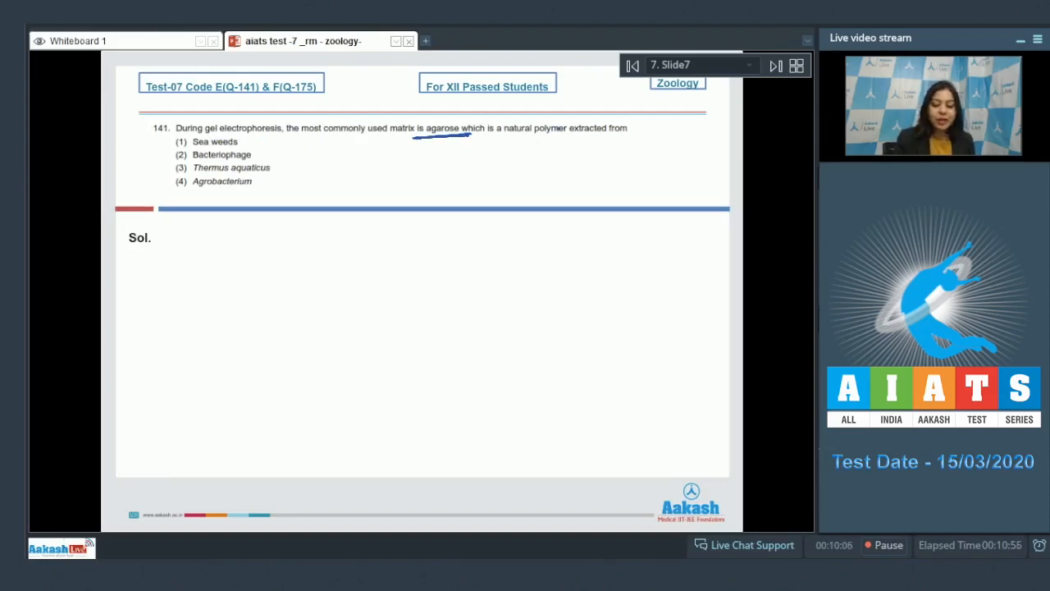
Tick Sea weeds, cross the other options, and note that a bacteriophage is a virus infecting bacteria.
{"action": "left_click_drag", "start_coordinate": [247, 146], "coordinate": [266, 138]}
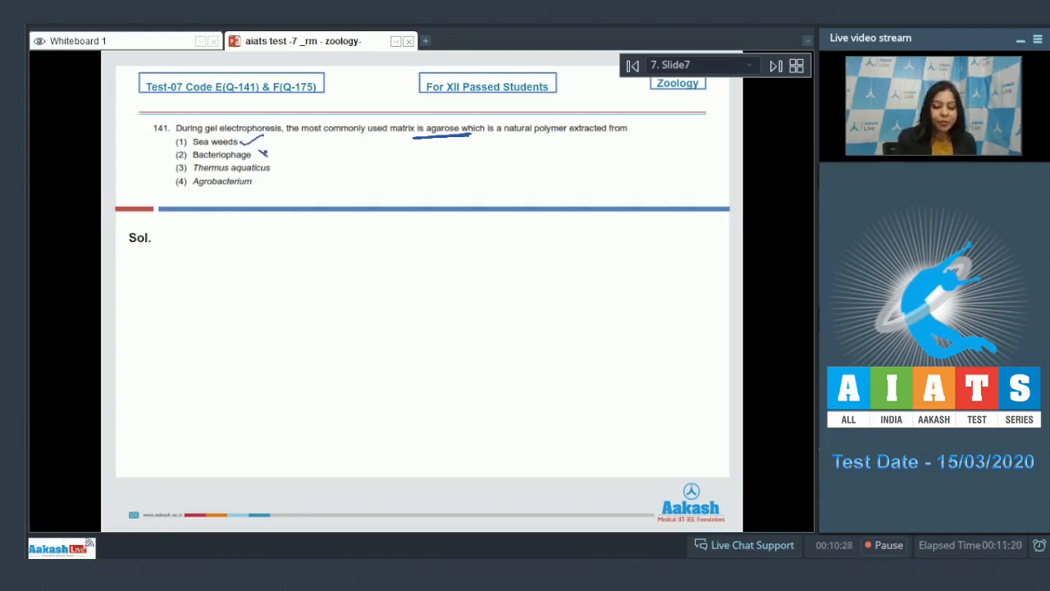
{"action": "left_click_drag", "start_coordinate": [203, 246], "coordinate": [240, 246]}
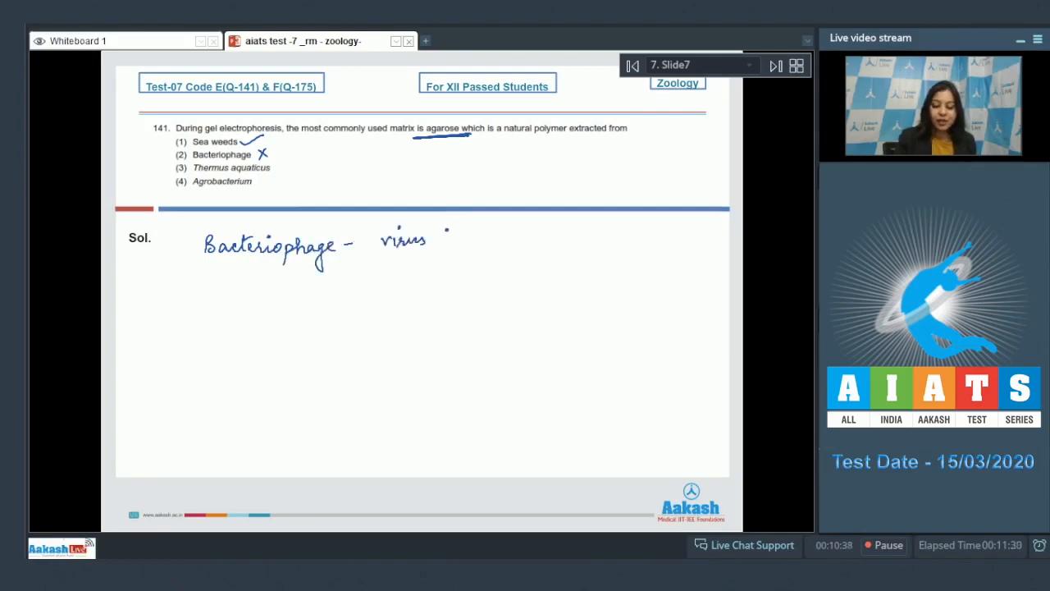
{"action": "left_click_drag", "start_coordinate": [430, 238], "coordinate": [489, 238]}
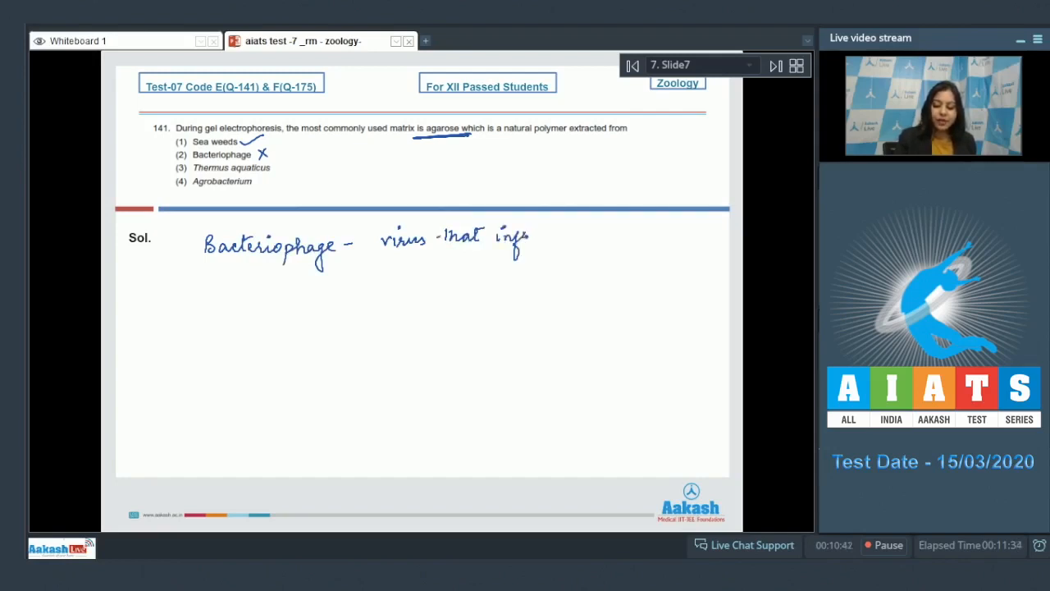
{"action": "left_click_drag", "start_coordinate": [533, 238], "coordinate": [574, 238]}
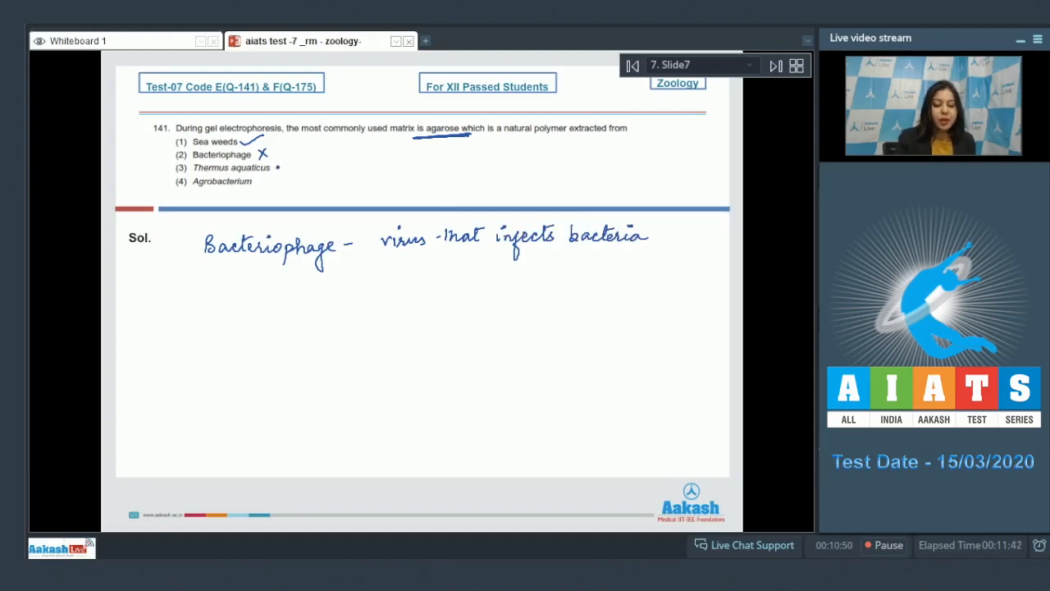
{"action": "left_click", "coordinate": [283, 167]}
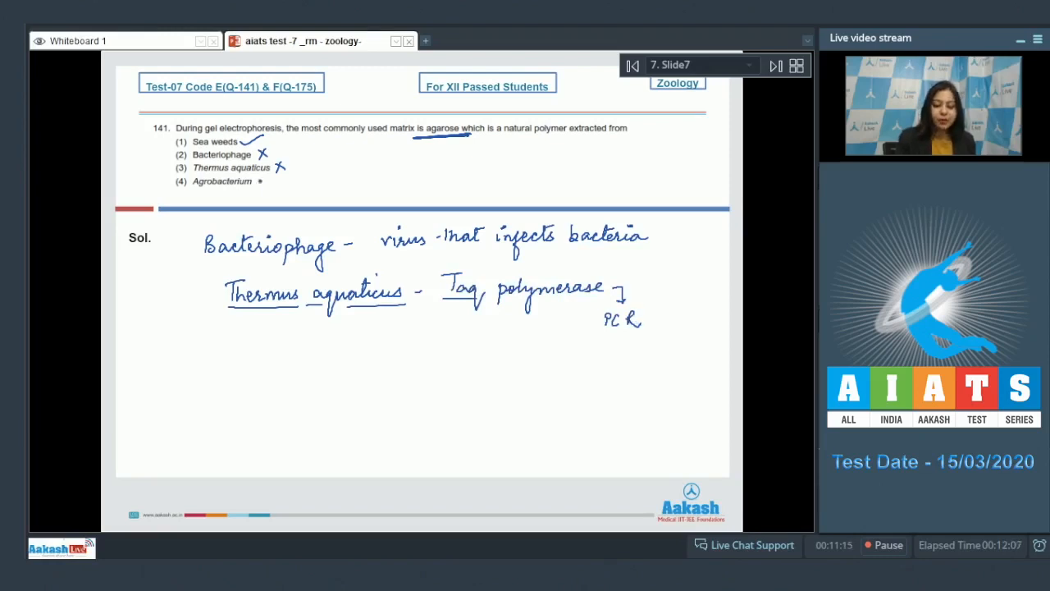
{"action": "left_click", "coordinate": [264, 180]}
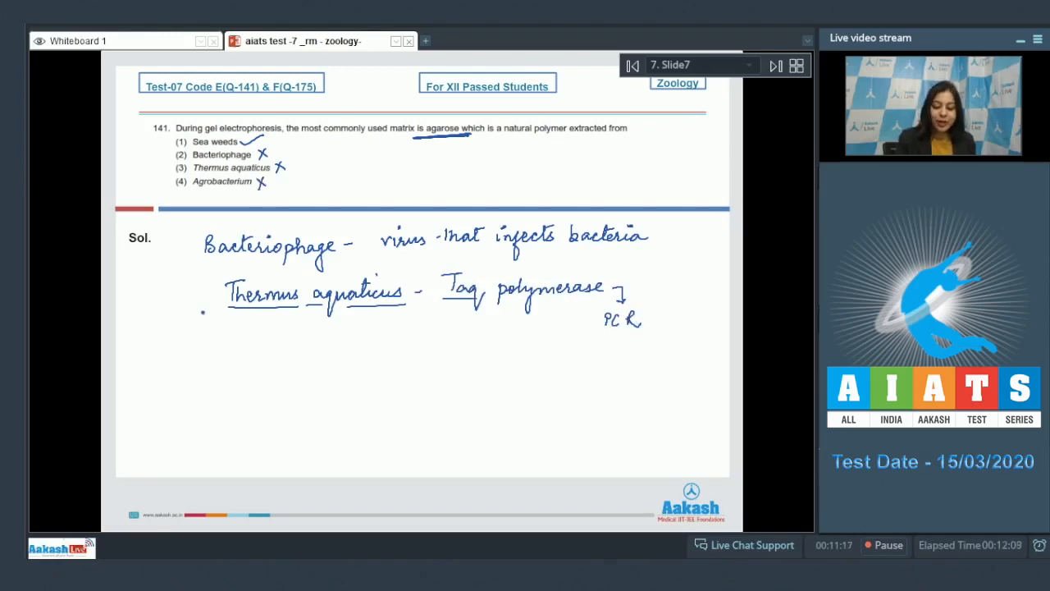
Write the Agrobacterium note as a natural genetic engineer with the Ti plasmid.
{"action": "type", "text": "Agrobacterium"}
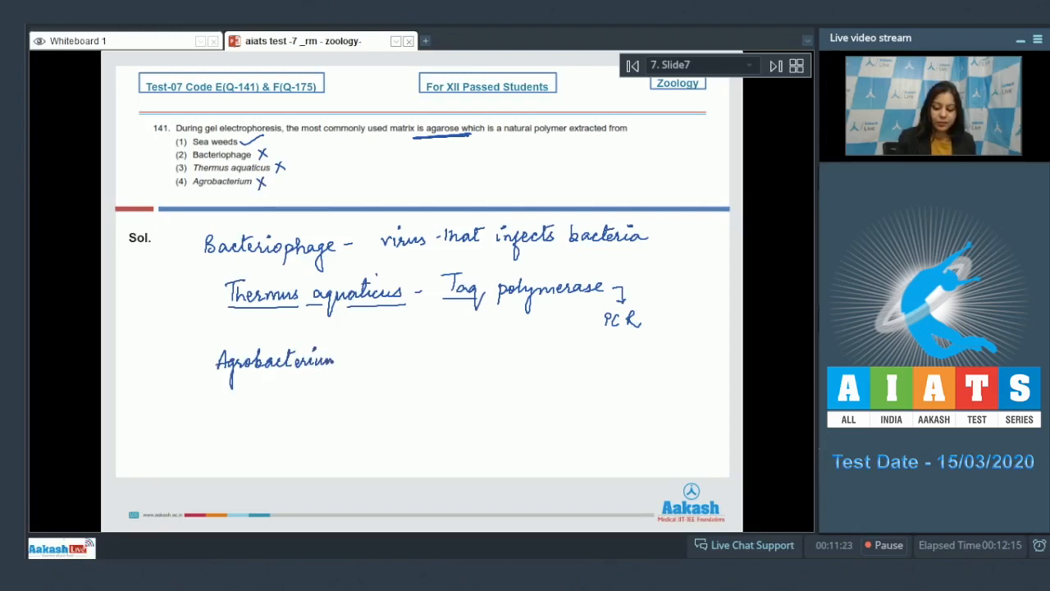
{"action": "left_click_drag", "start_coordinate": [213, 374], "coordinate": [362, 361]}
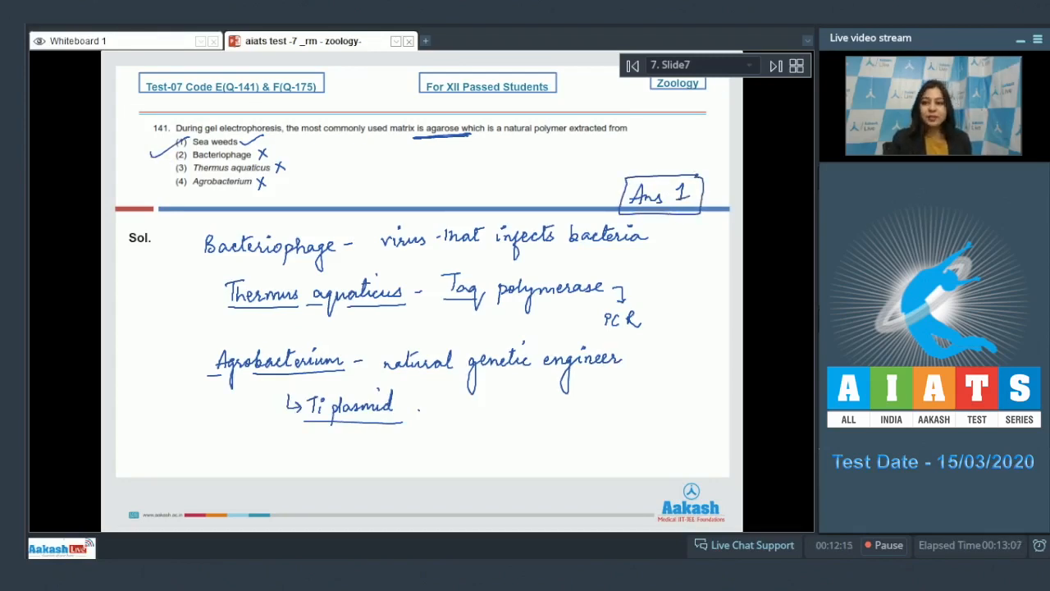
Move to slide 8 and draw arrows under the Bt toxins note toward the Bacillus thuringiensis notes.
{"action": "left_click", "coordinate": [775, 65]}
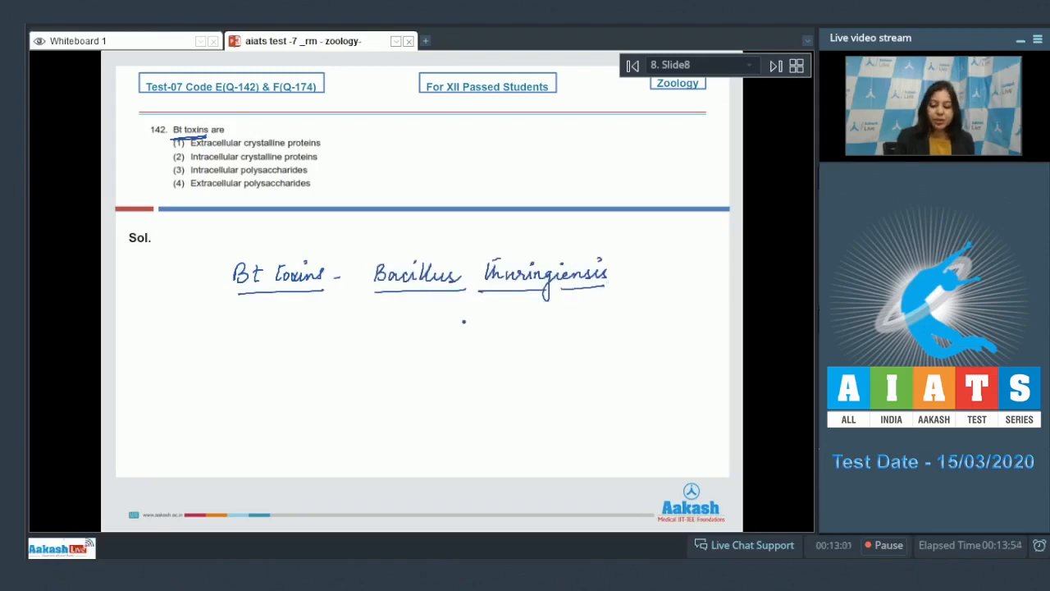
{"action": "left_click_drag", "start_coordinate": [331, 292], "coordinate": [364, 315]}
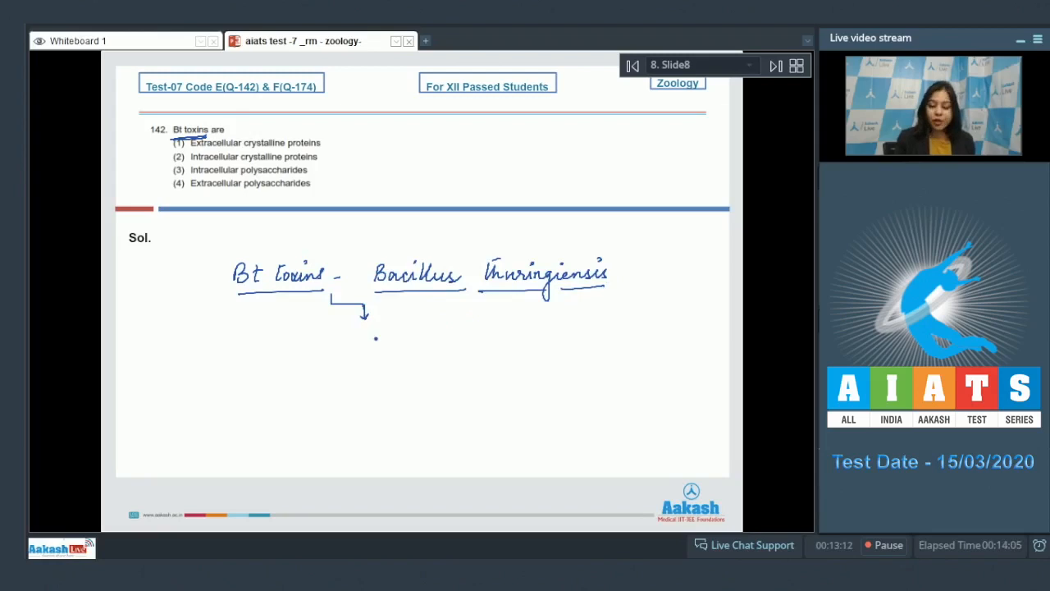
{"action": "left_click_drag", "start_coordinate": [351, 337], "coordinate": [398, 328]}
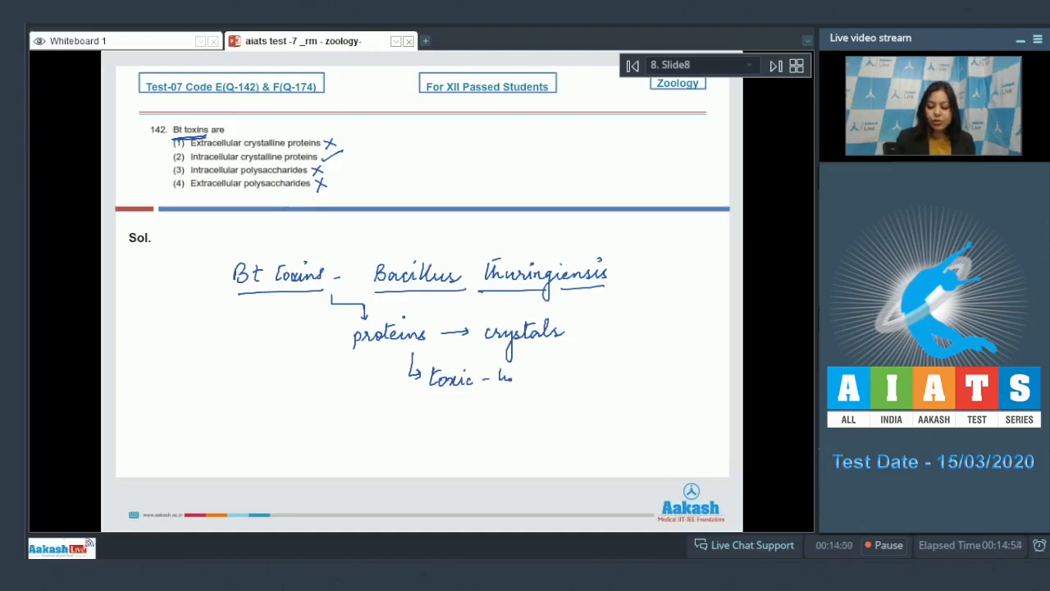
Finish the note that the toxin is toxic to certain insect species, then move to question 143.
{"action": "type", "text": "to certain species of"}
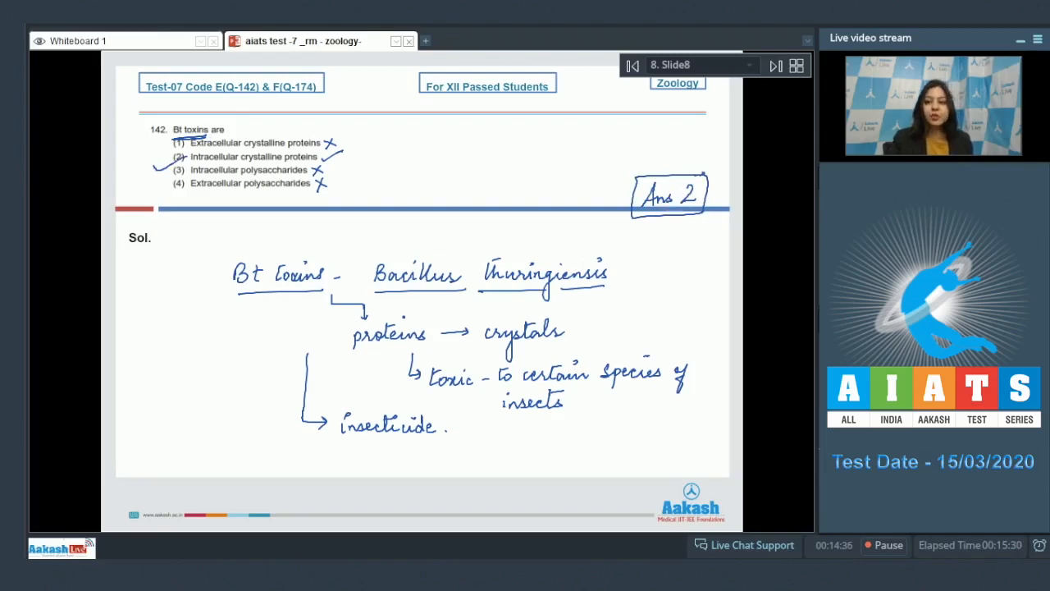
{"action": "left_click", "coordinate": [775, 65]}
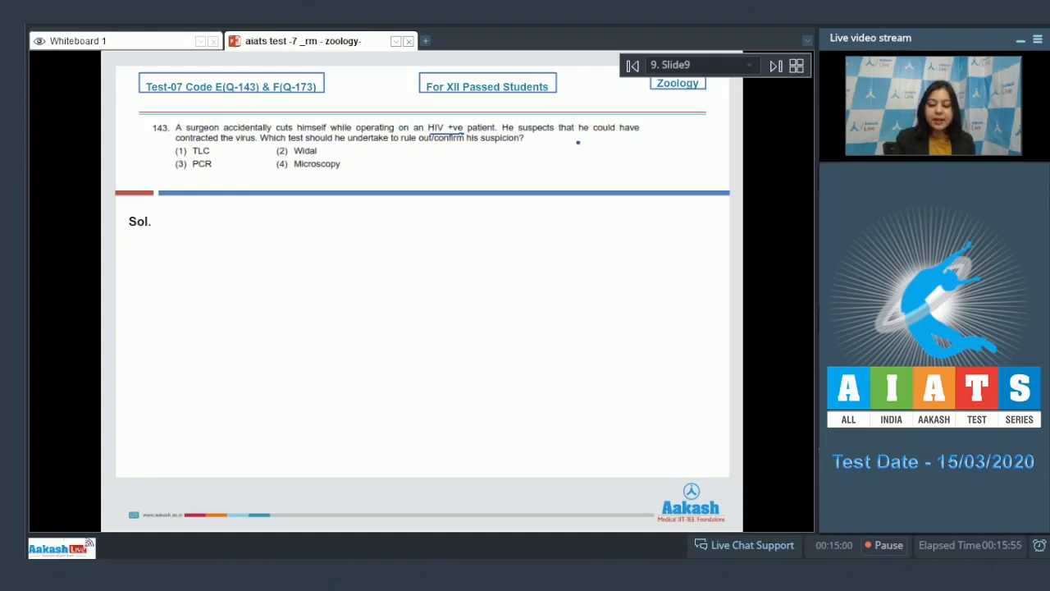
{"action": "mouse_move", "coordinate": [328, 156]}
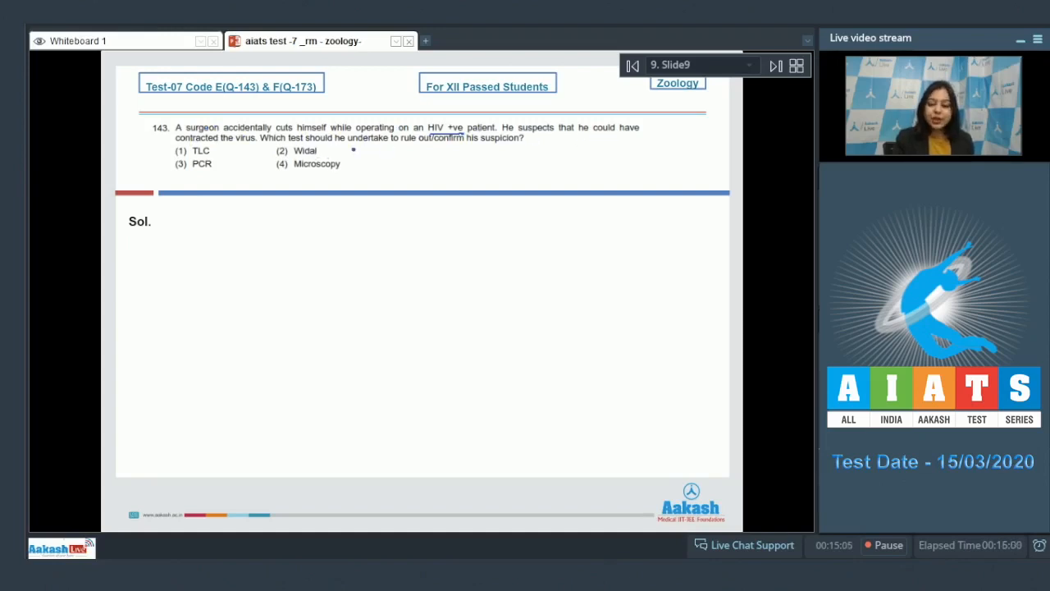
Underline 'undertake', note HIV causes AIDS, and write that TLC stands for Total leucocyte count.
{"action": "left_click_drag", "start_coordinate": [327, 148], "coordinate": [381, 147]}
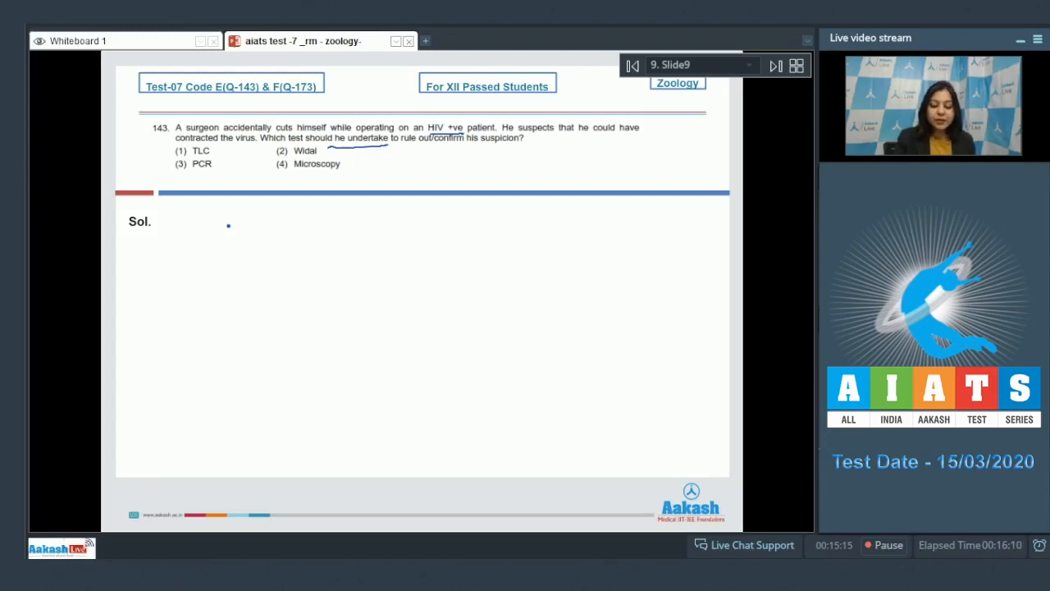
{"action": "left_click_drag", "start_coordinate": [228, 229], "coordinate": [246, 233]}
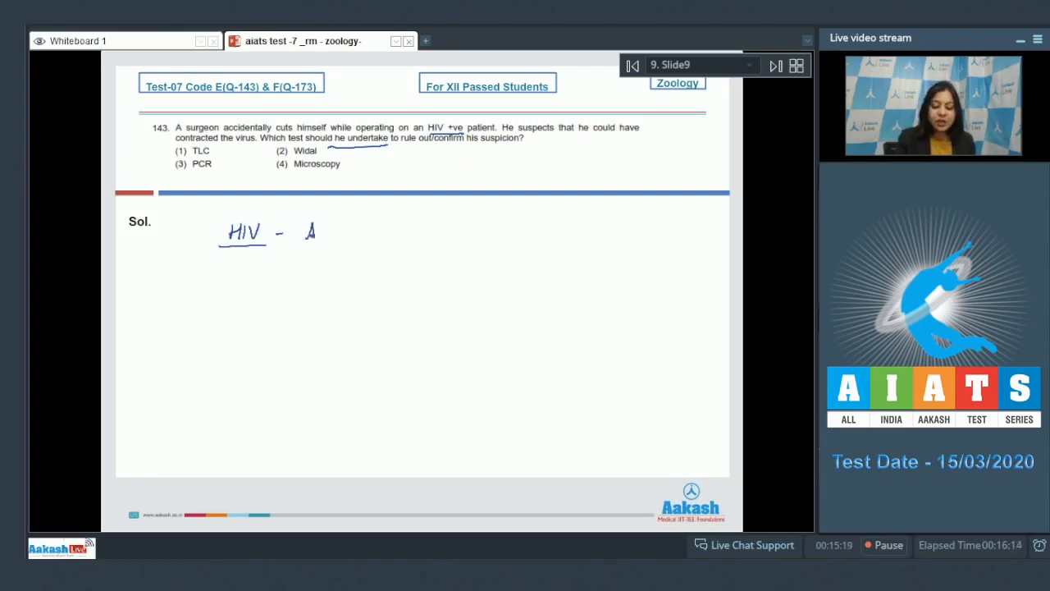
{"action": "type", "text": "AIDS."}
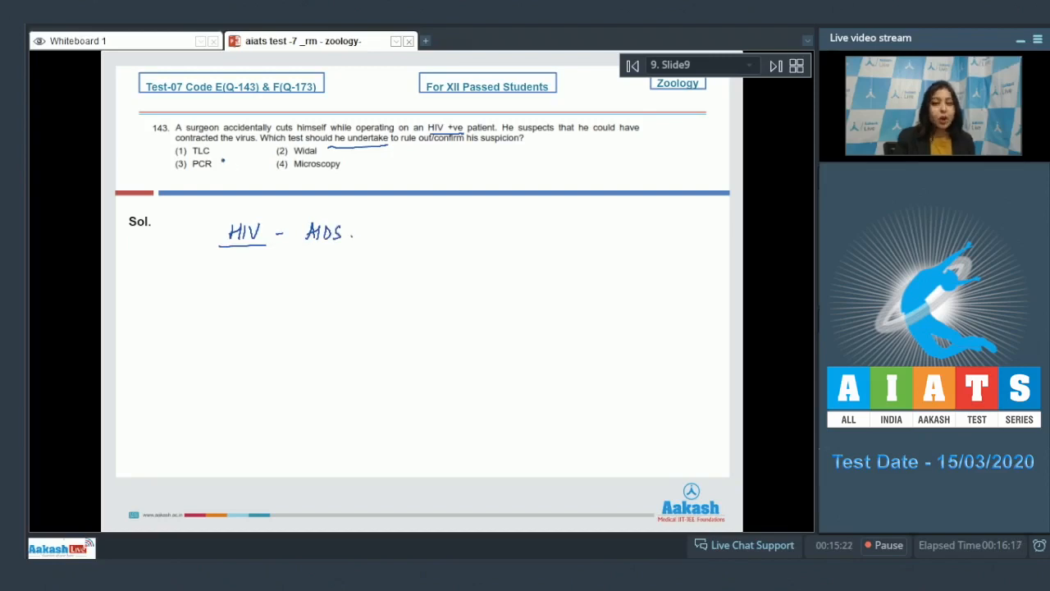
{"action": "left_click", "coordinate": [220, 153]}
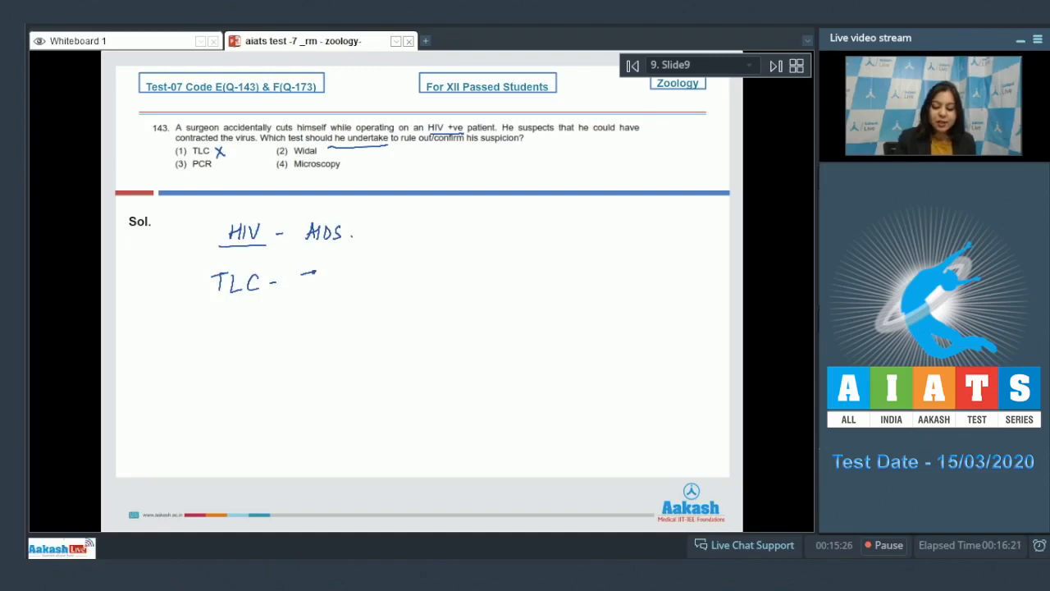
{"action": "type", "text": "Total leucoc"}
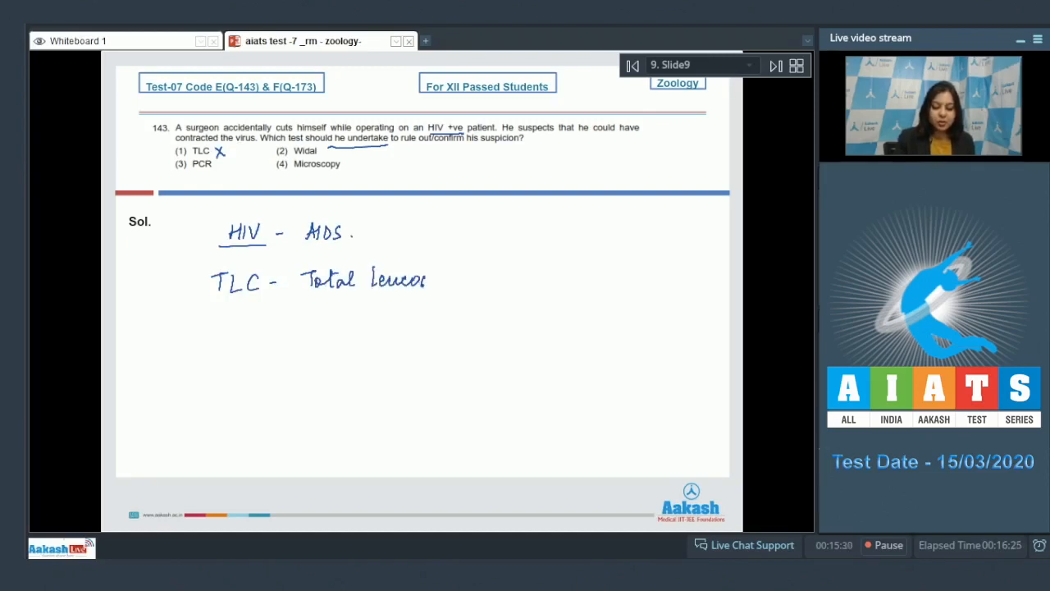
{"action": "left_click_drag", "start_coordinate": [427, 279], "coordinate": [484, 287]}
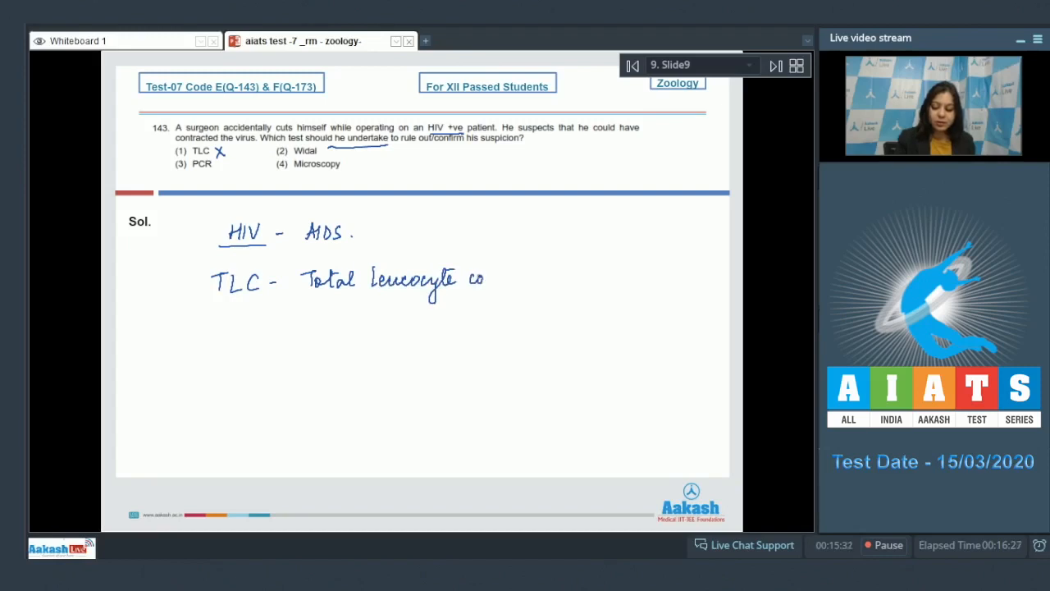
{"action": "left_click_drag", "start_coordinate": [484, 279], "coordinate": [296, 316]}
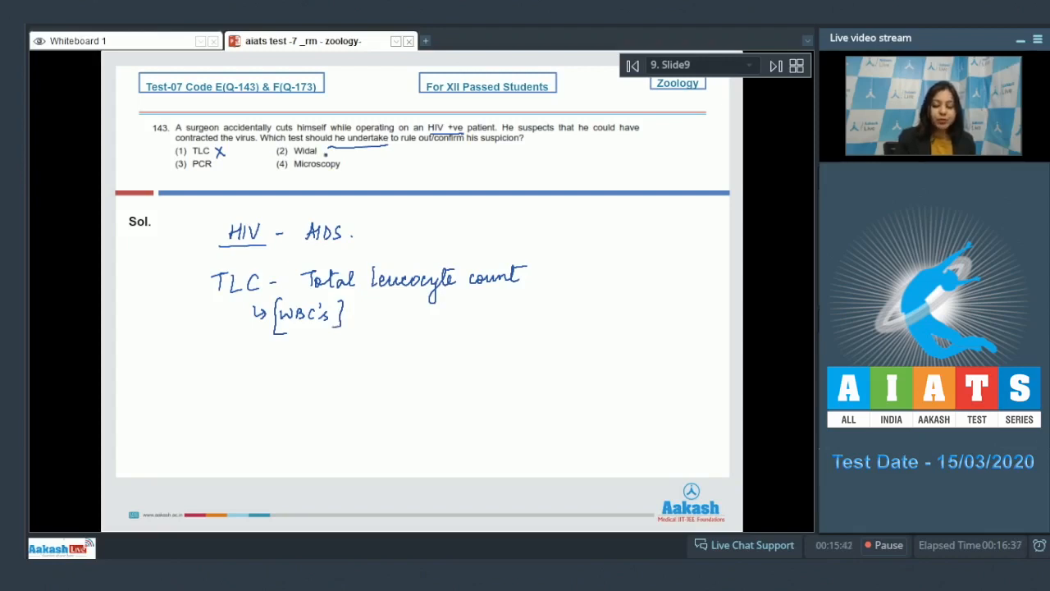
Note Widal for Typhoid, PCR at low concentration and ELISA, tick PCR, and move to question 144.
{"action": "type", "text": "Widal -"}
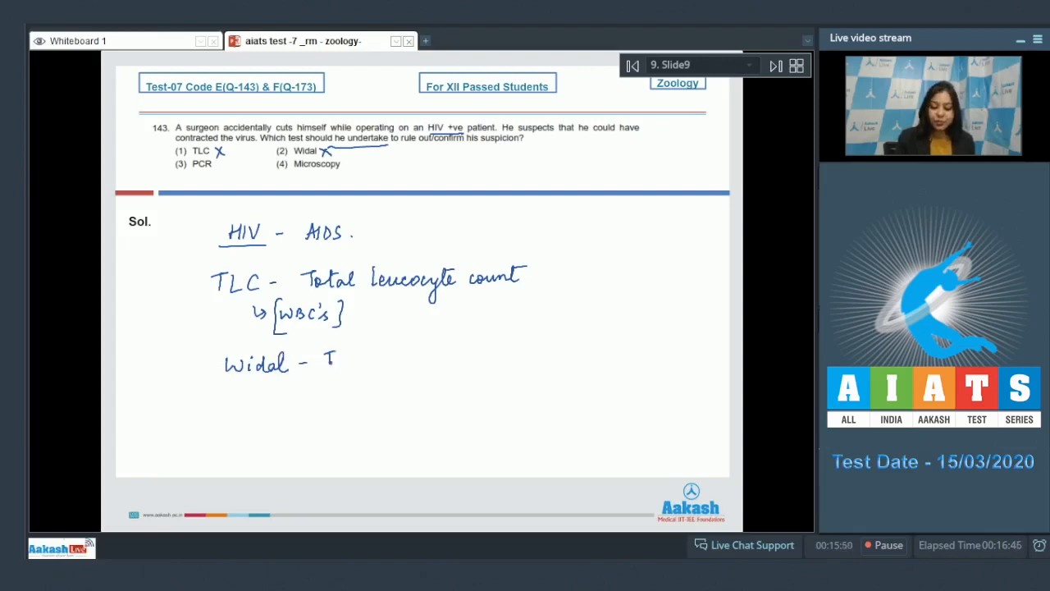
{"action": "type", "text": "Typhoid"}
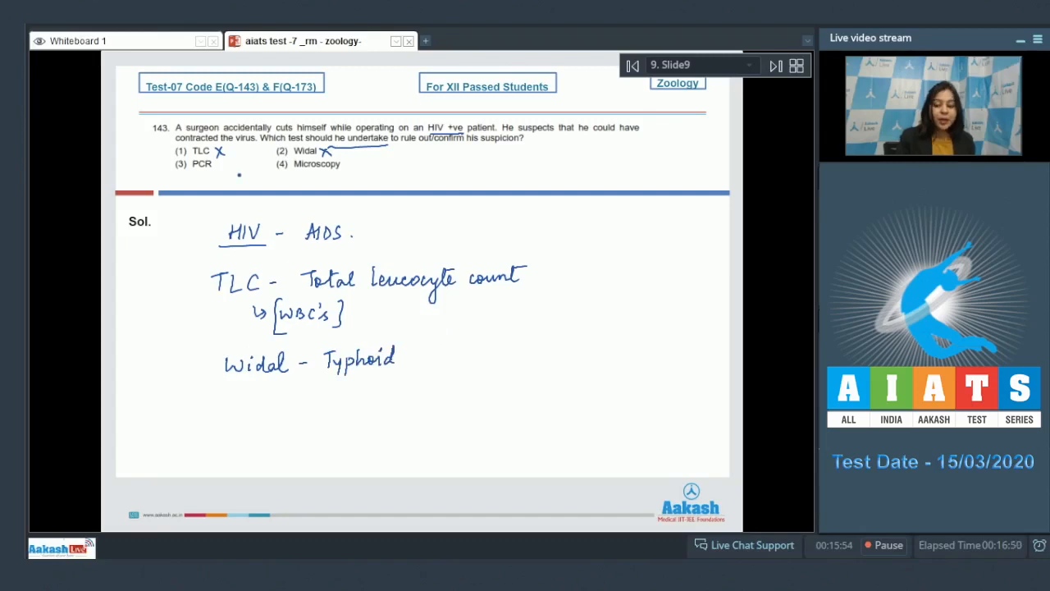
{"action": "left_click_drag", "start_coordinate": [223, 168], "coordinate": [243, 162]}
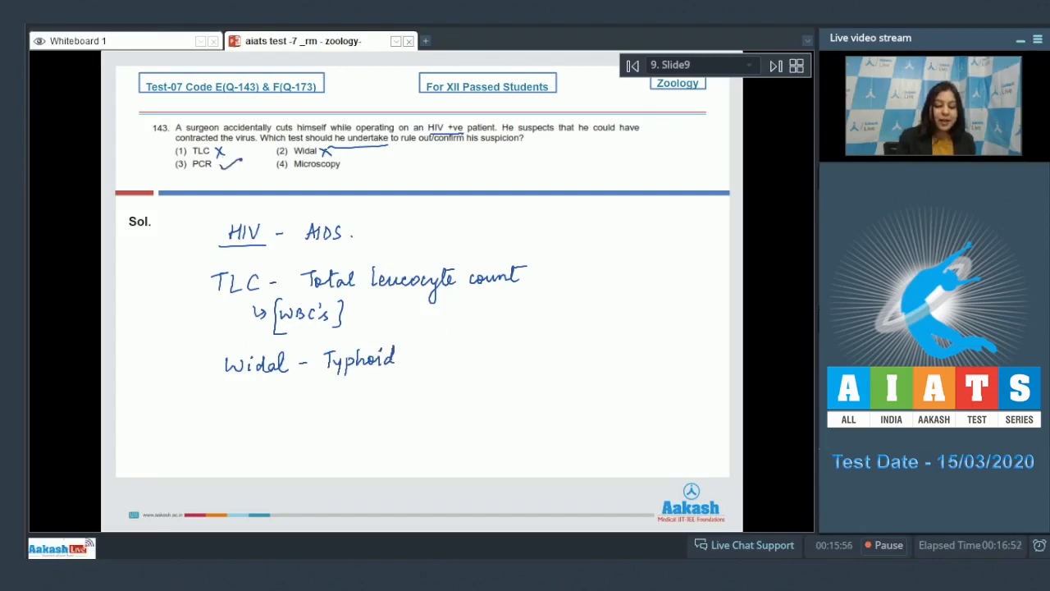
{"action": "left_click", "coordinate": [210, 402]}
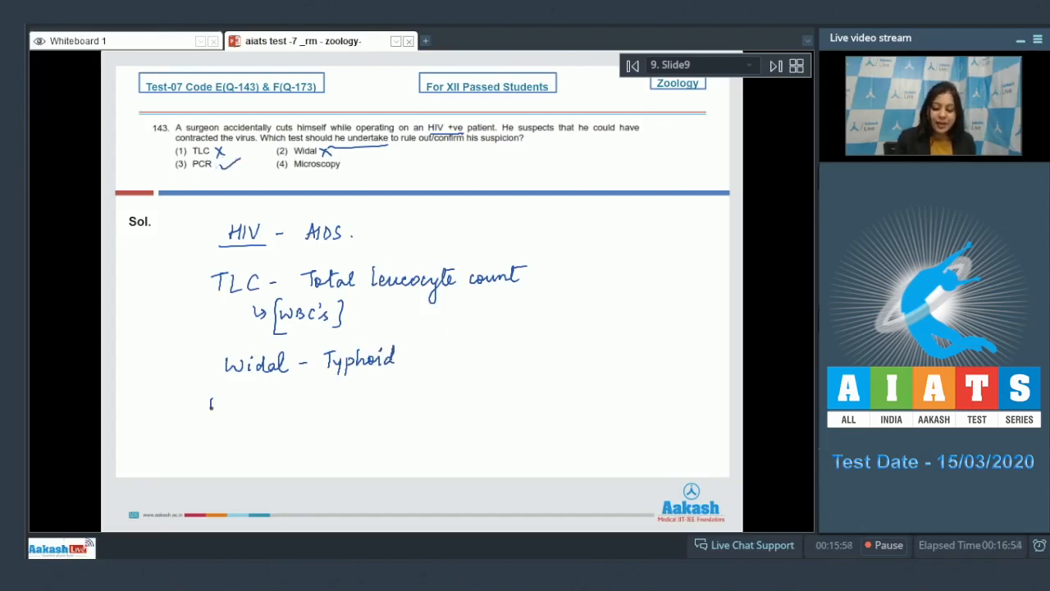
{"action": "type", "text": "PCR - amplifies - DNA → very"}
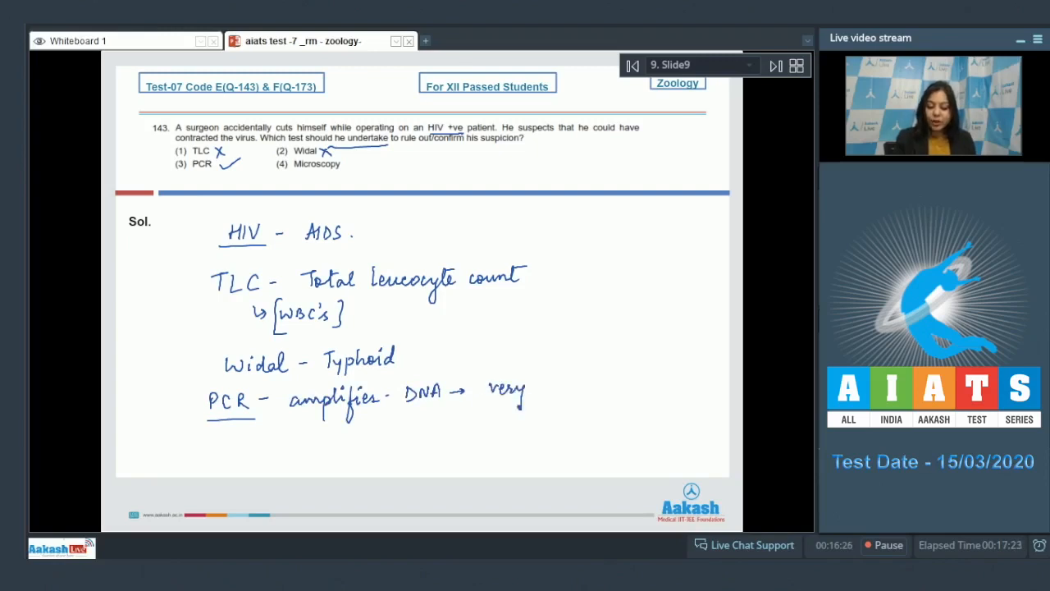
{"action": "type", "text": "low conc of virus"}
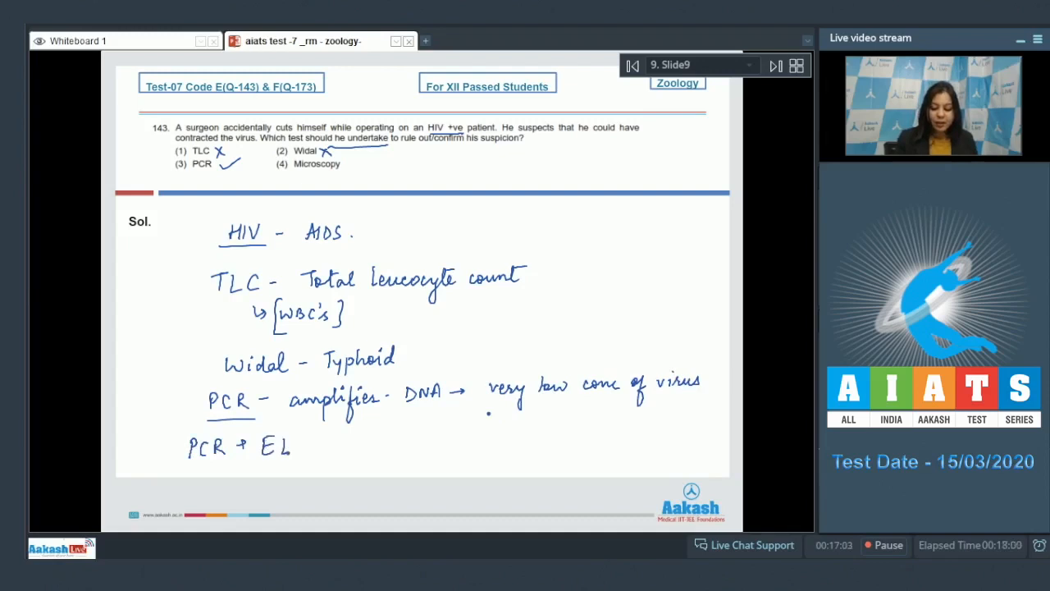
{"action": "type", "text": "ISA → HIV"}
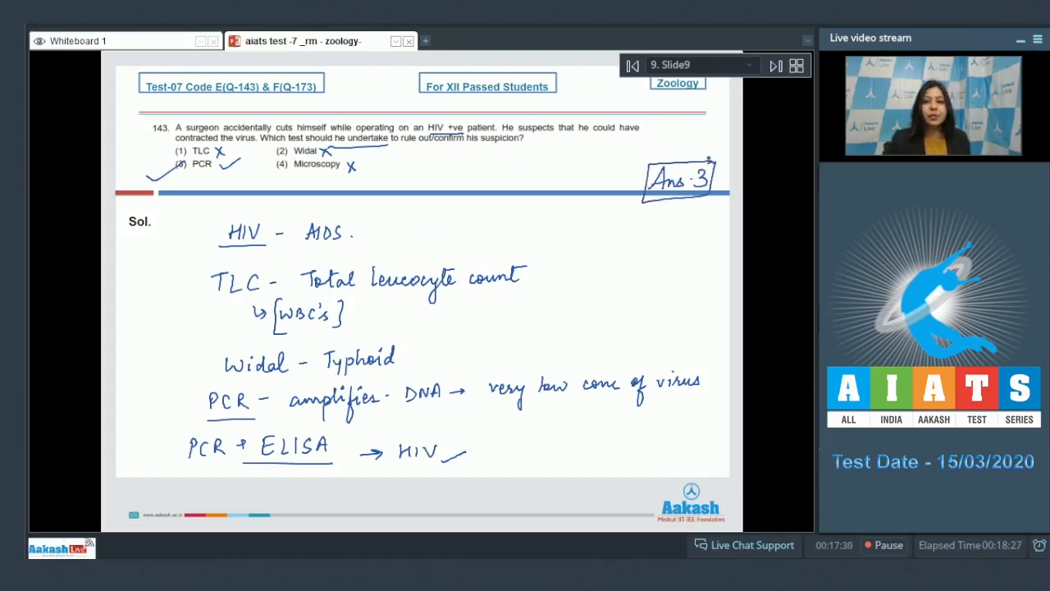
{"action": "left_click", "coordinate": [774, 65]}
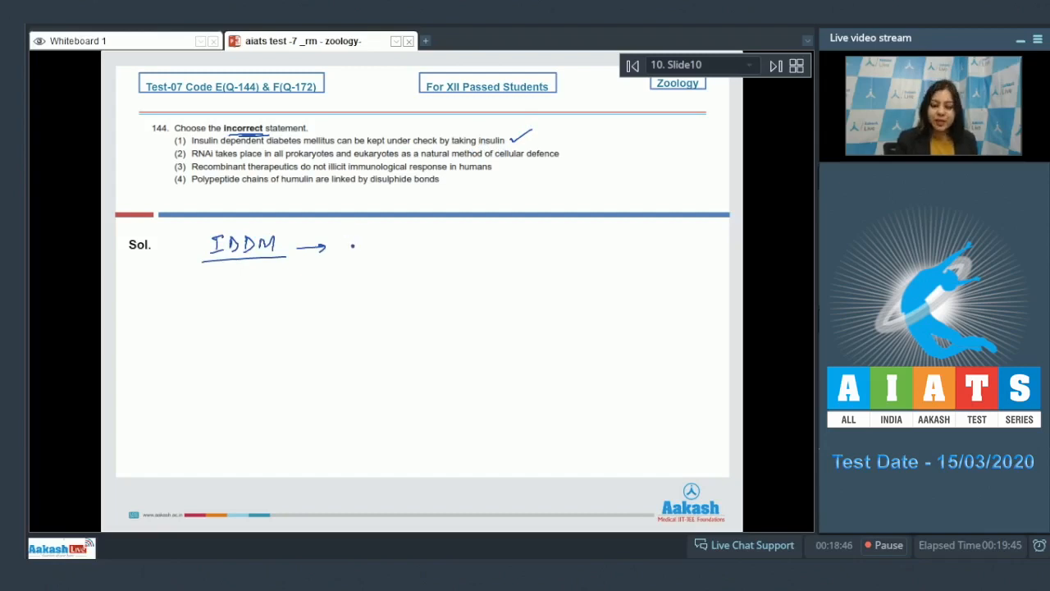
Write that IDDM needs administration of Insulin and that RNAi occurs in eukaryotes.
{"action": "left_click_drag", "start_coordinate": [342, 246], "coordinate": [353, 238]}
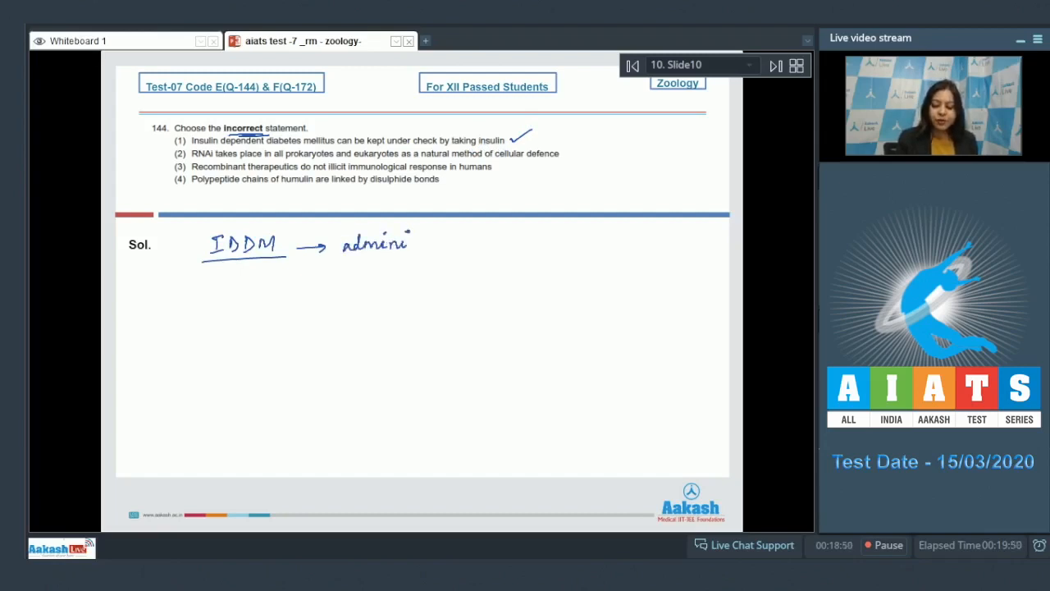
{"action": "left_click_drag", "start_coordinate": [397, 243], "coordinate": [456, 243]}
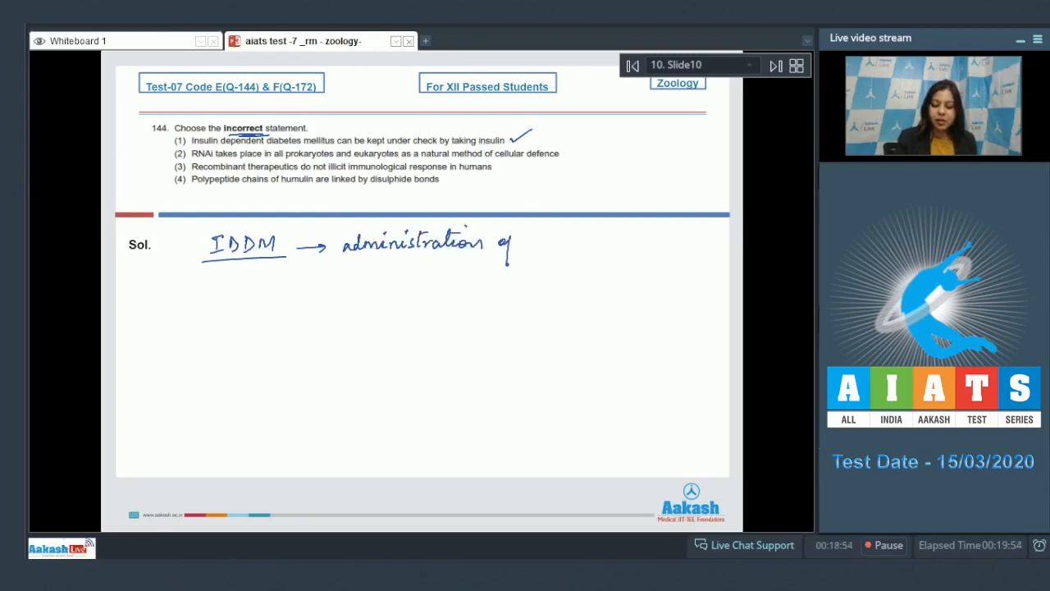
{"action": "left_click_drag", "start_coordinate": [512, 243], "coordinate": [571, 243]}
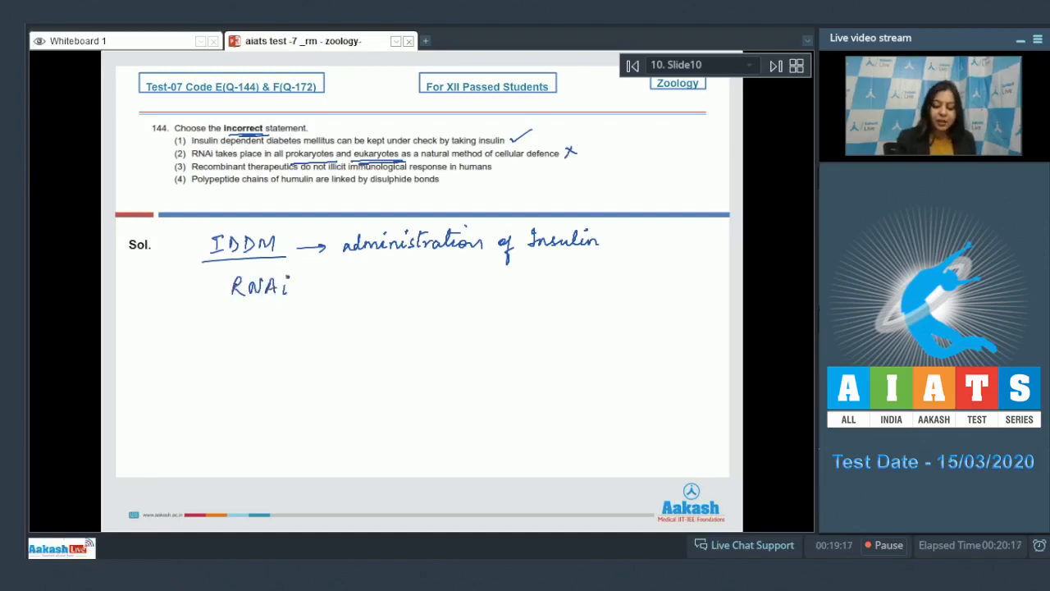
{"action": "left_click_drag", "start_coordinate": [308, 286], "coordinate": [378, 282]}
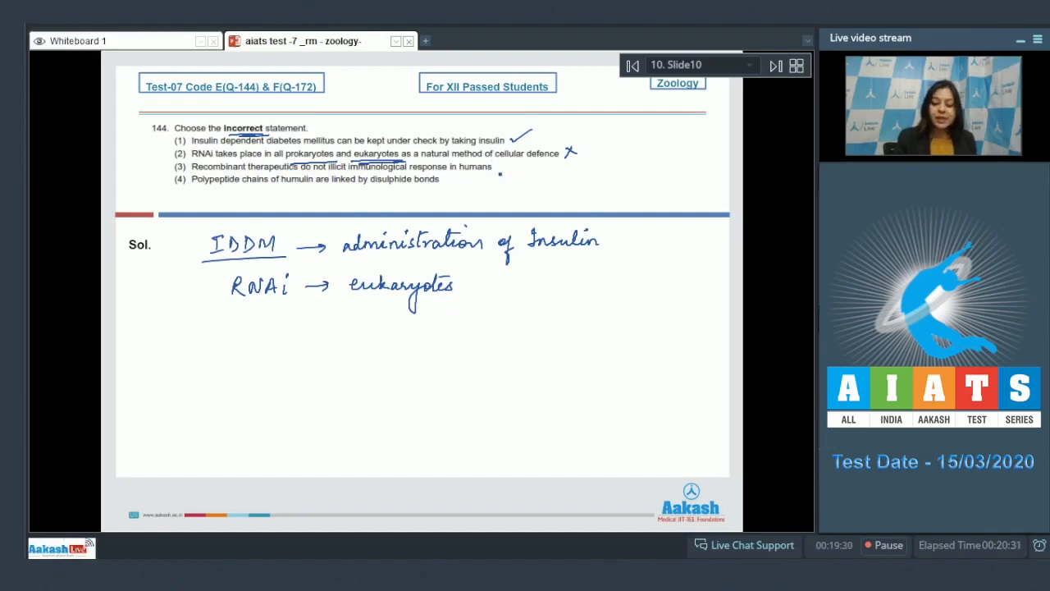
{"action": "left_click", "coordinate": [507, 167]}
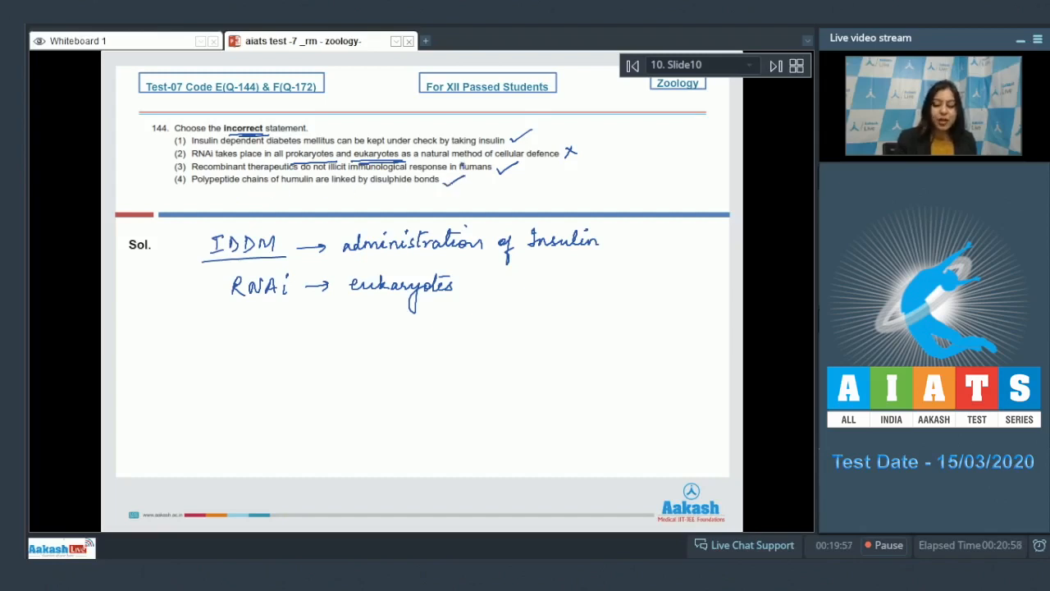
Note humulin's A and B chains joined by disulphide bonds, write Ans 2, and move to question 145.
{"action": "left_click_drag", "start_coordinate": [233, 348], "coordinate": [287, 348]}
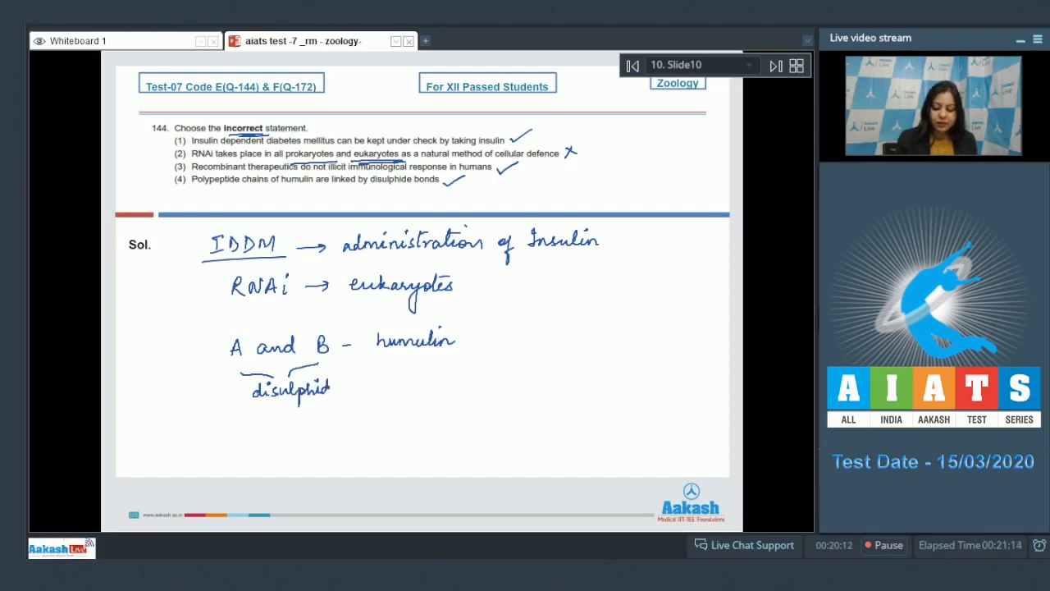
{"action": "type", "text": "bonds"}
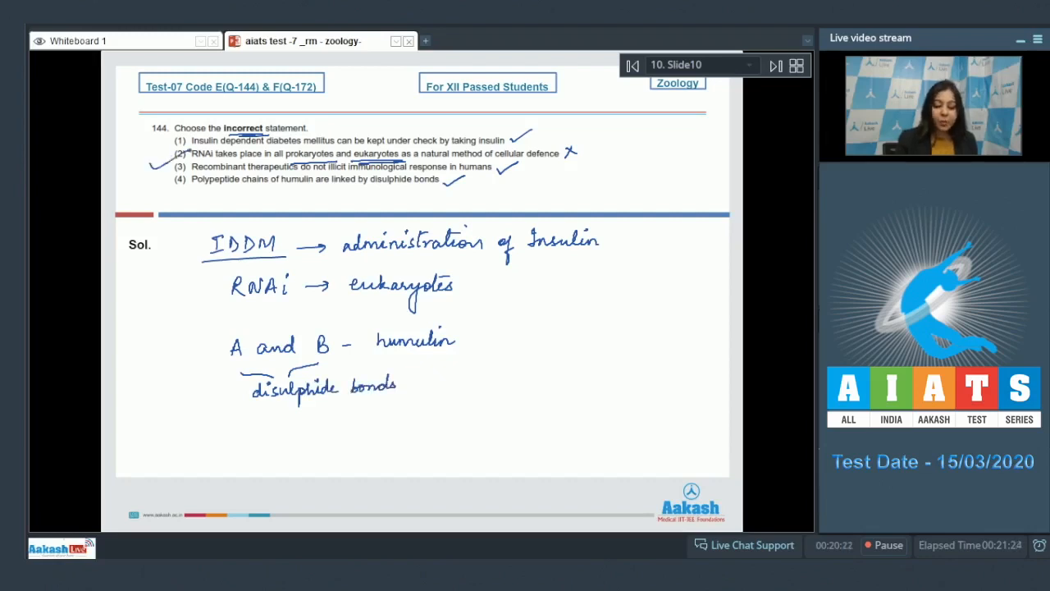
{"action": "type", "text": "Ans."}
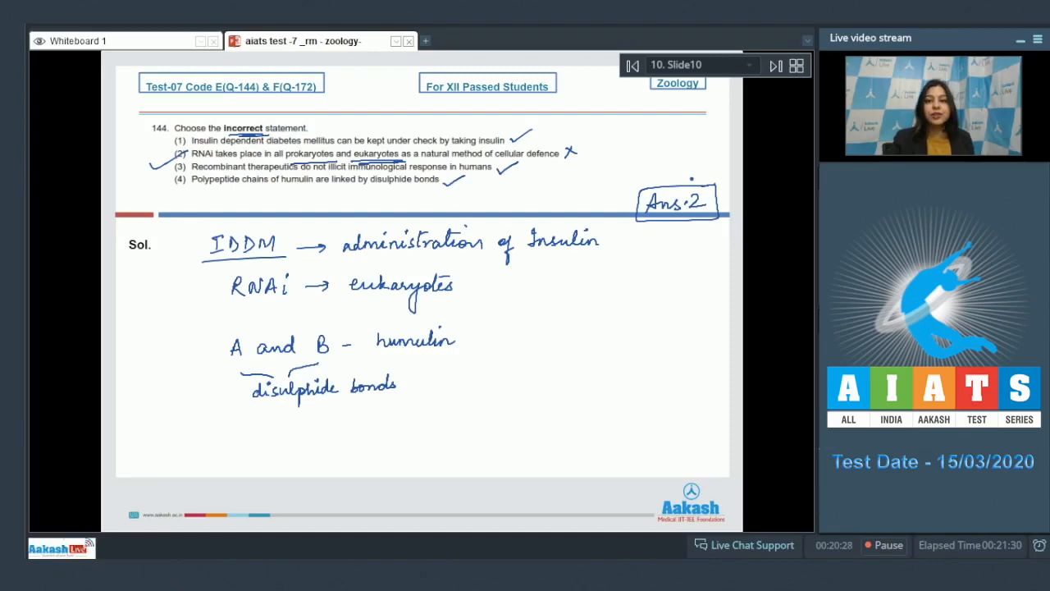
{"action": "left_click", "coordinate": [775, 66]}
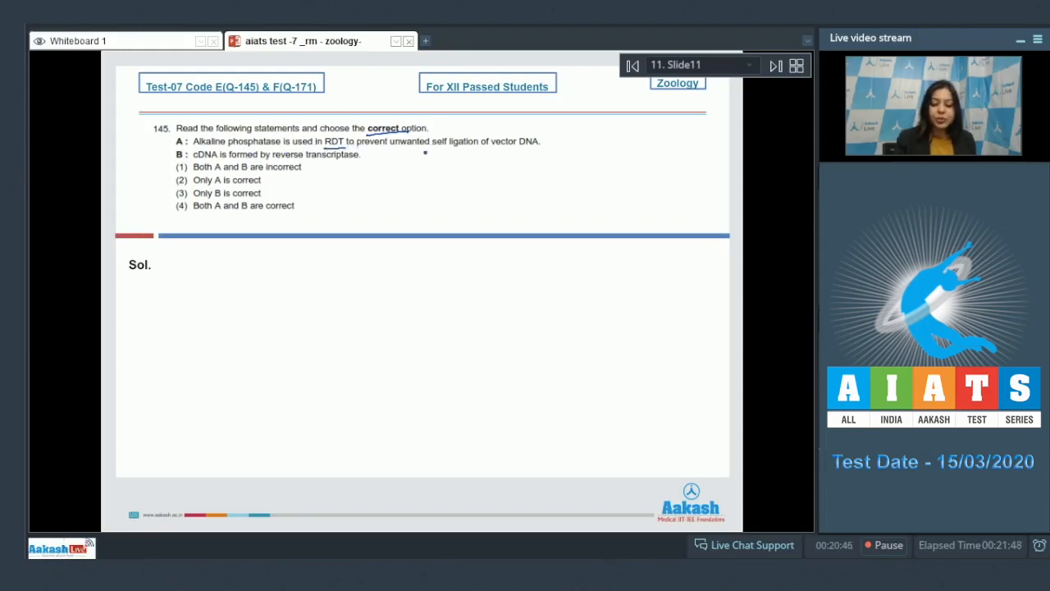
{"action": "mouse_move", "coordinate": [502, 148]}
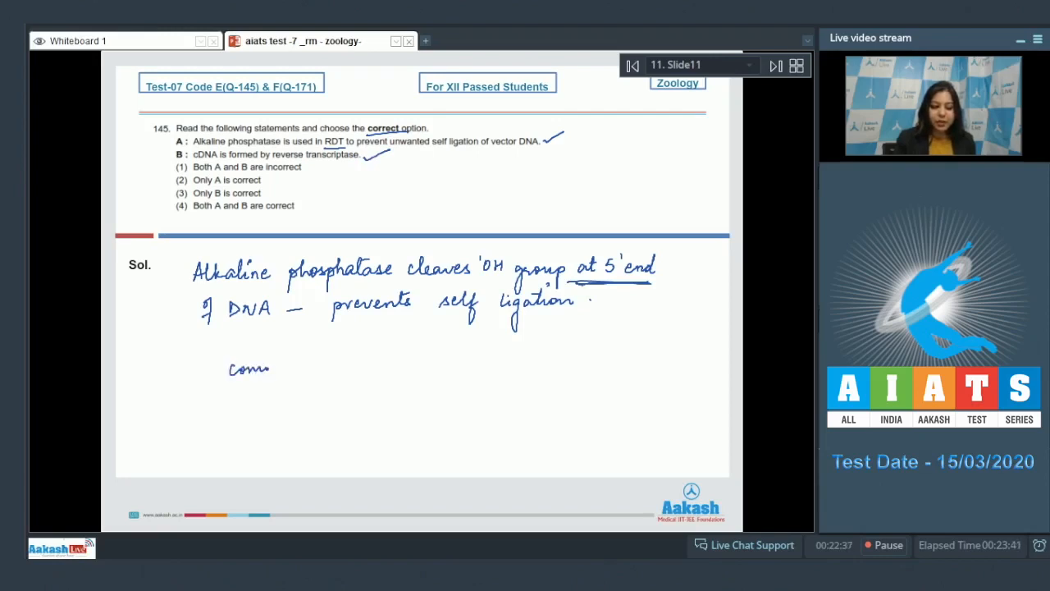
Write the complementary DNA note with an arrow leading from RNA to DNA.
{"action": "type", "text": "plementary DNA"}
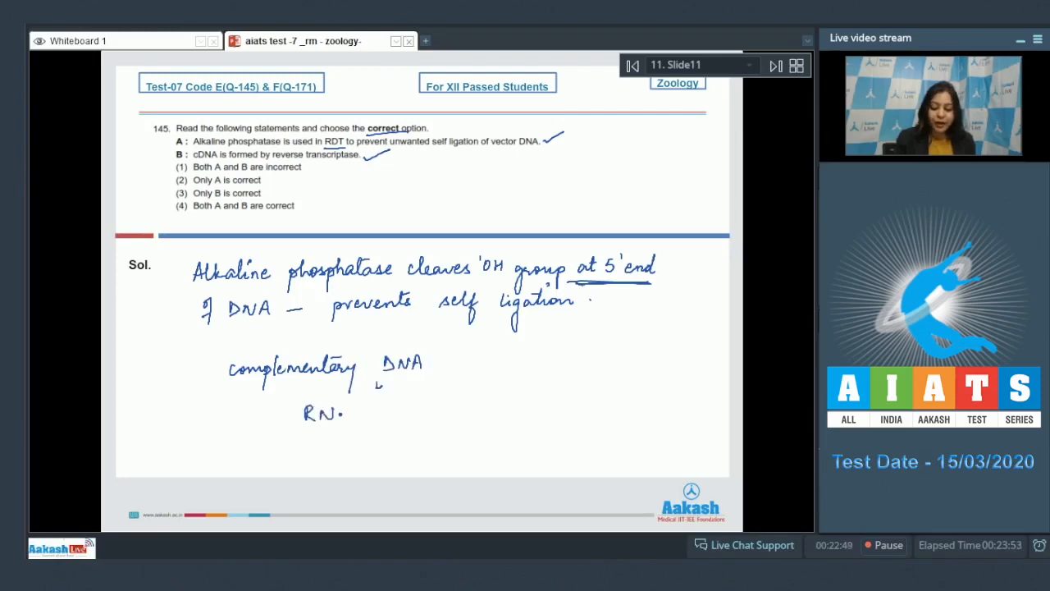
{"action": "left_click_drag", "start_coordinate": [361, 414], "coordinate": [544, 414]}
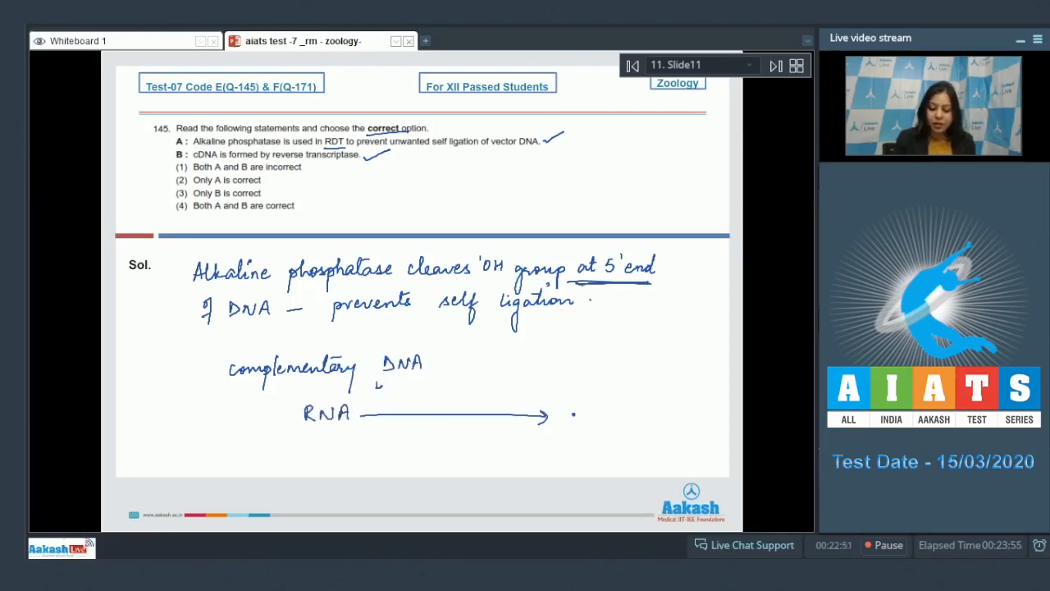
{"action": "type", "text": "DNA"}
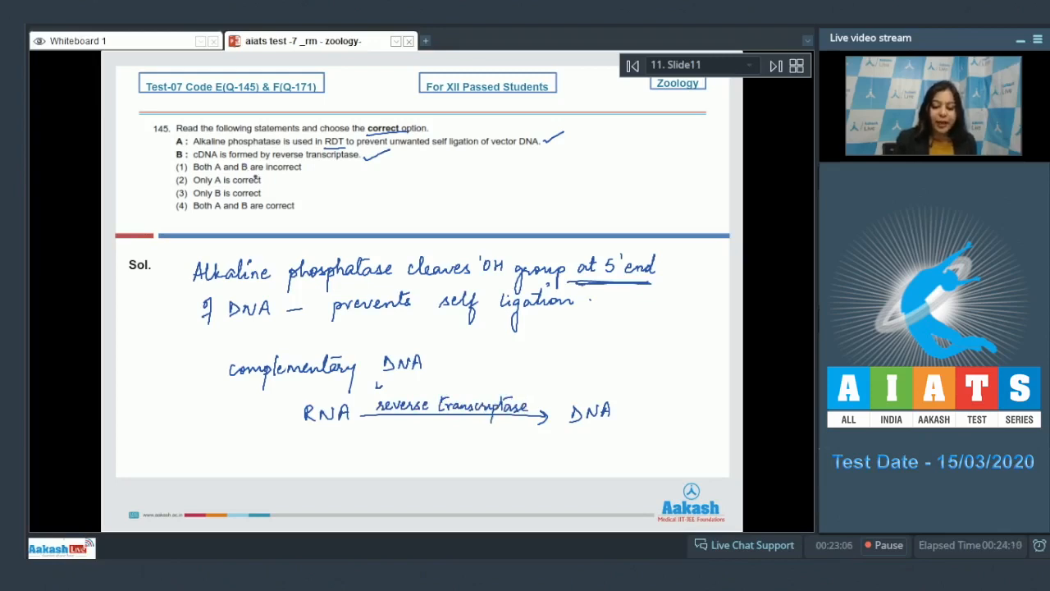
Cross options 1 and 3 as wrong and tick option 4 as the correct answer.
{"action": "left_click", "coordinate": [311, 168]}
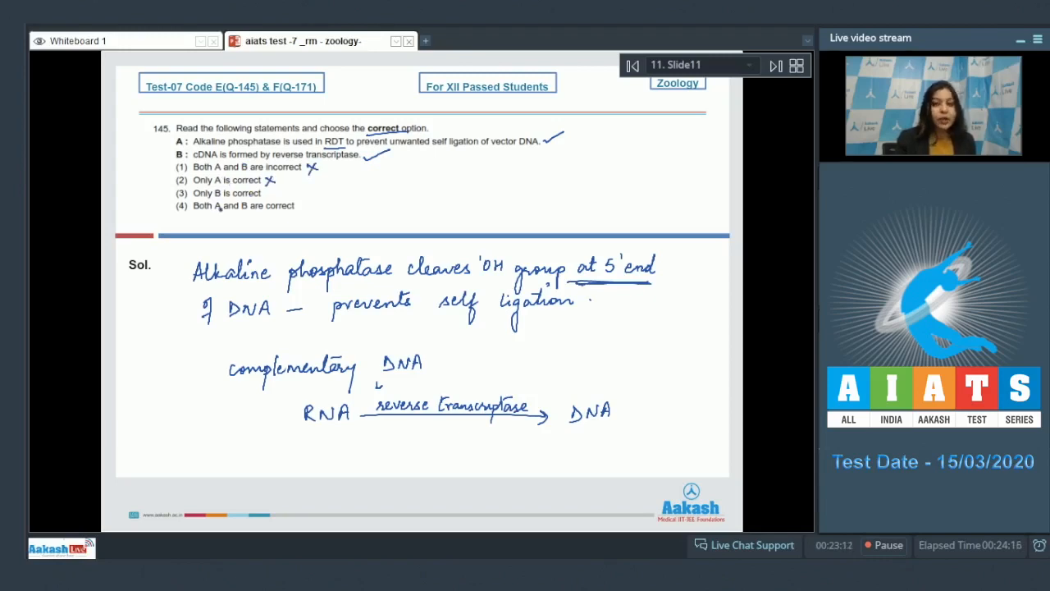
{"action": "left_click", "coordinate": [271, 194]}
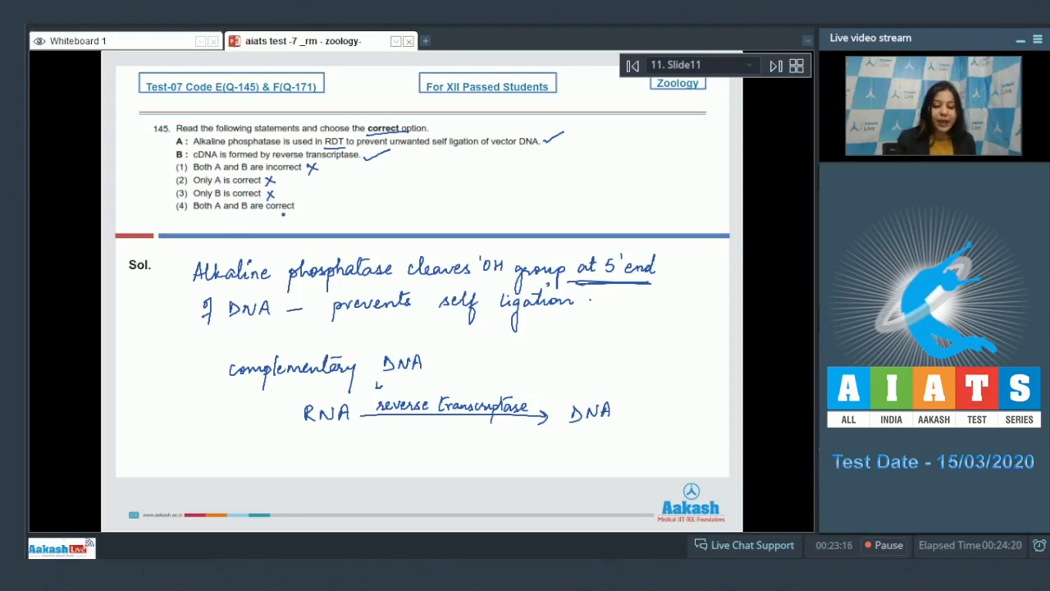
{"action": "left_click", "coordinate": [309, 200]}
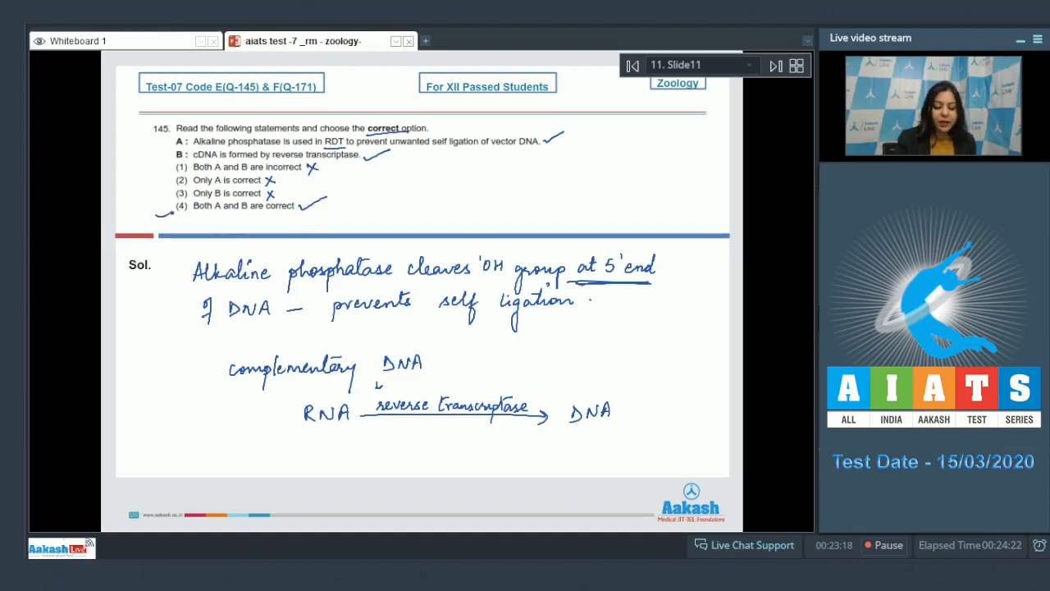